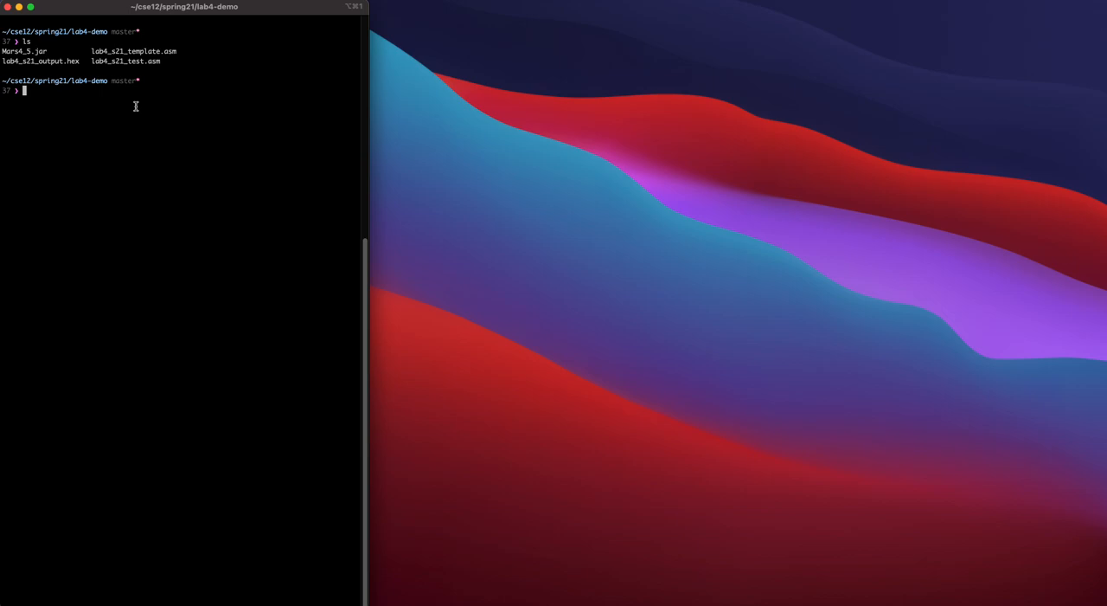
mouse_move(184, 49)
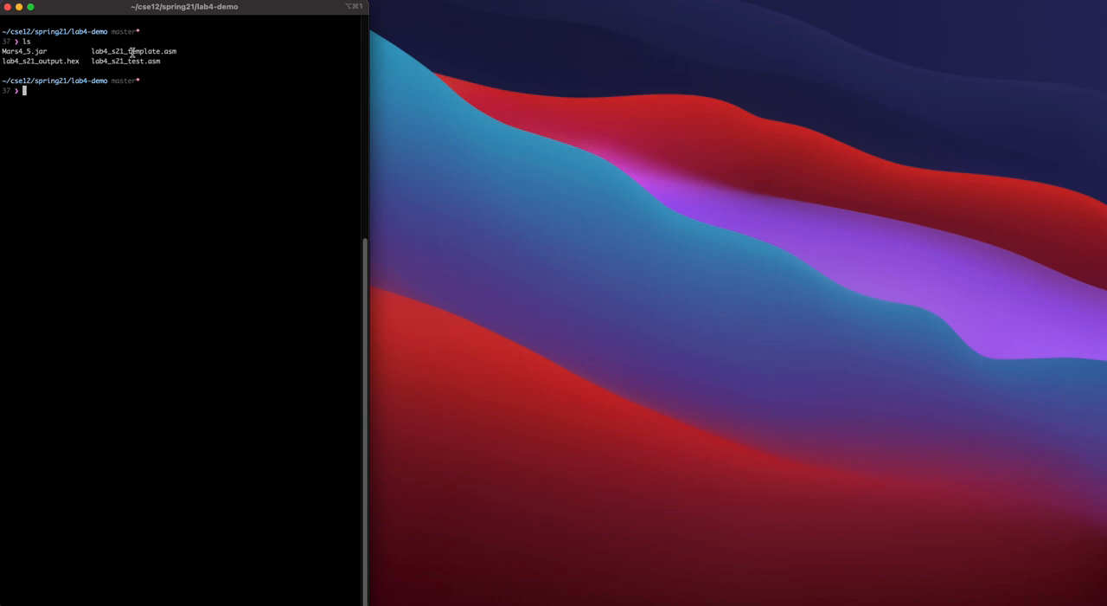
Step: Rename lab4_s21_template.asm to lab4.asm with an mv command in Terminal
double_click(133, 51)
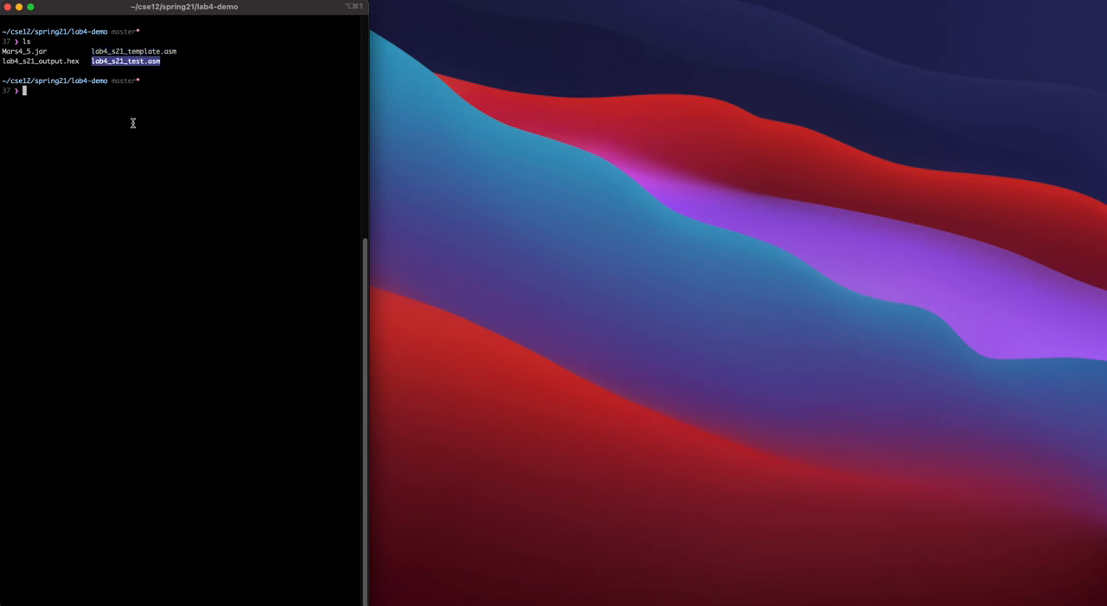
mouse_move(121, 90)
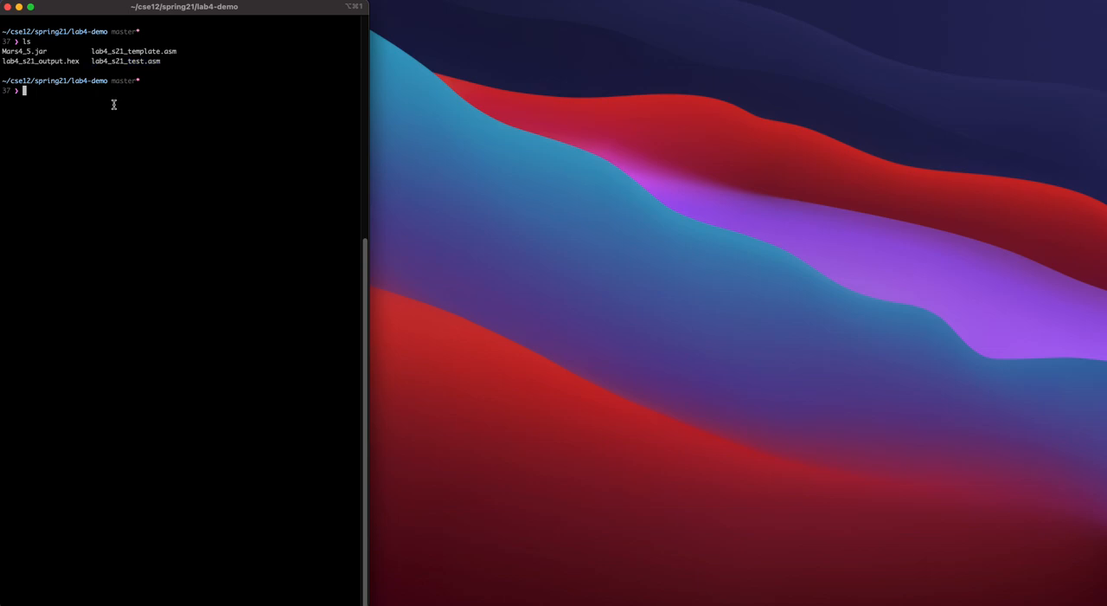
text(mv lab4)
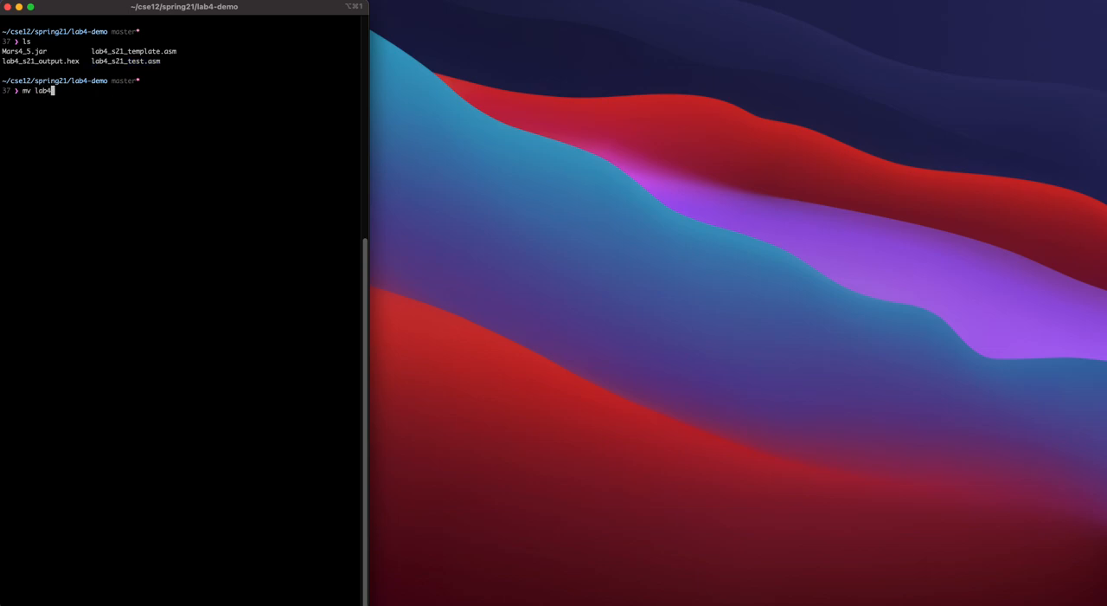
text(_s21_t)
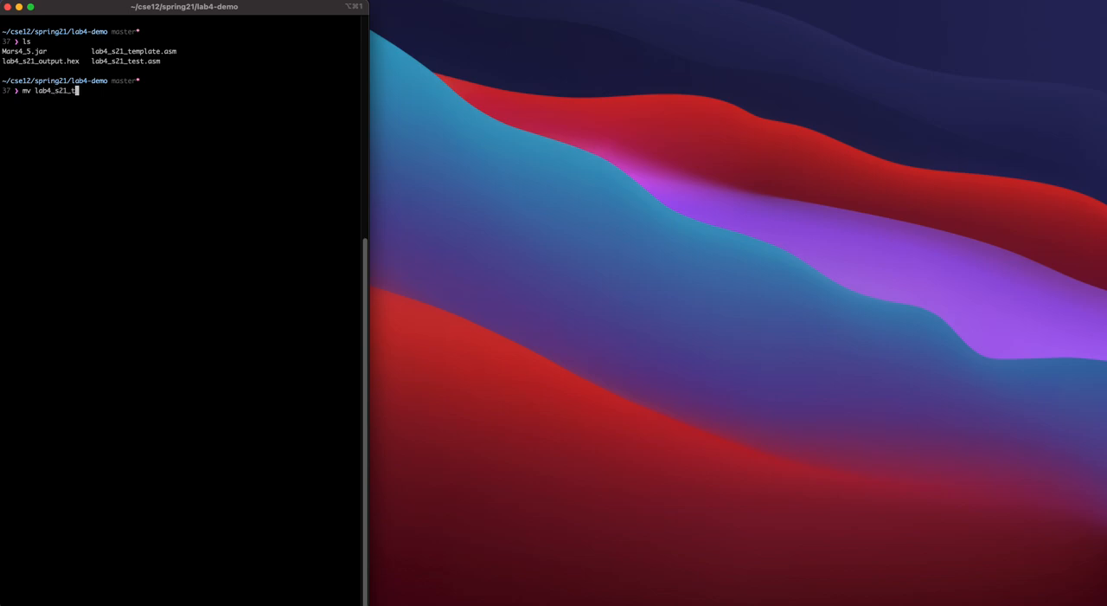
text(emplate.asm lab)
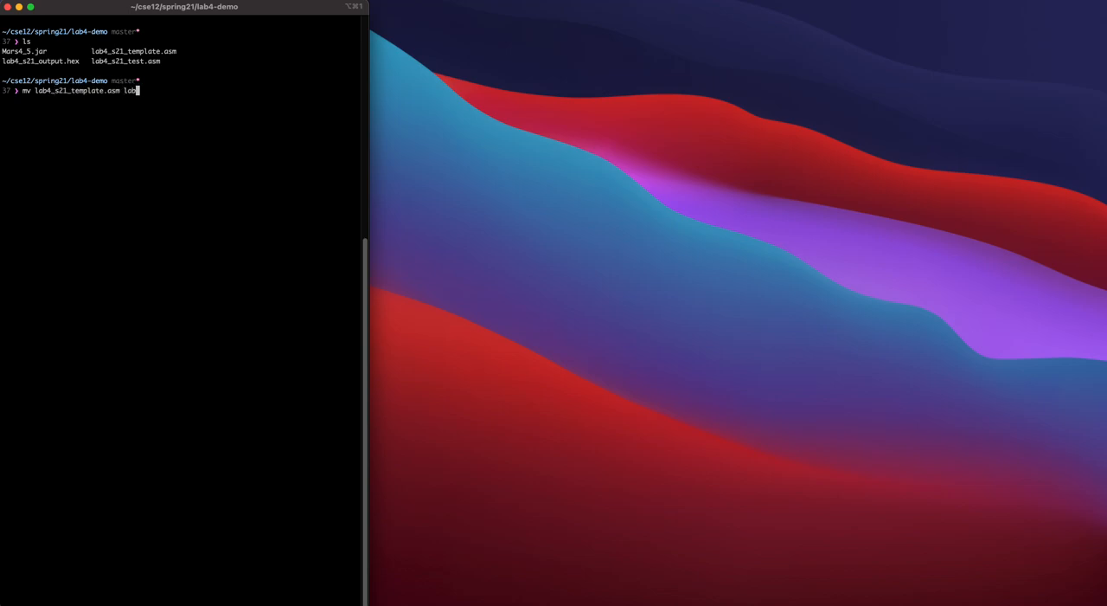
text(4.asm)
text(open Mars4_5.jar)
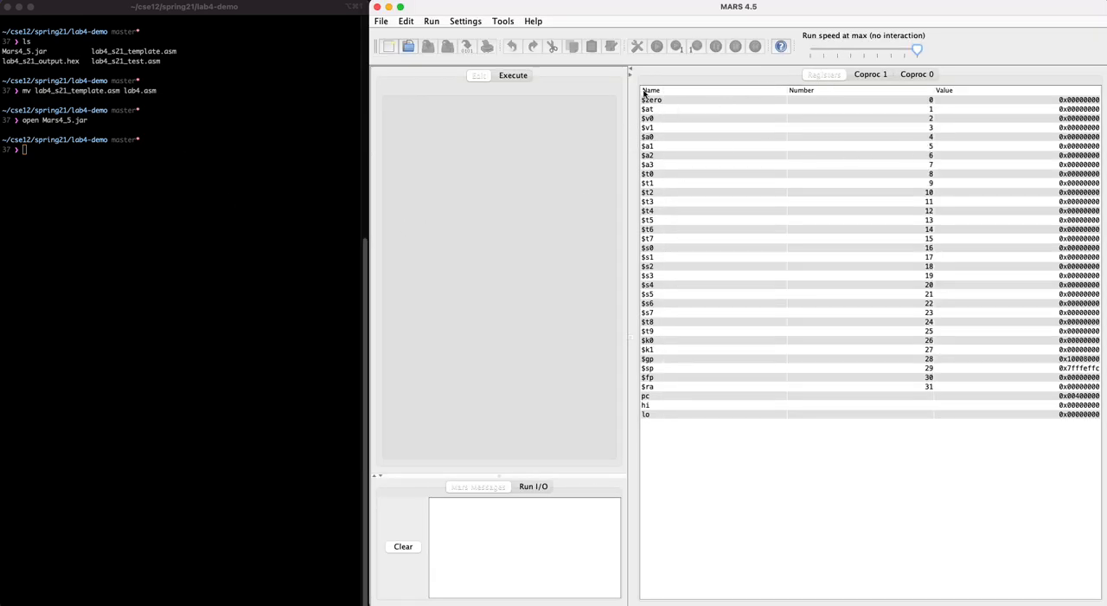
Step: Load lab4_s21_test.asm from the lab4-demo folder into the MARS editor
click(388, 45)
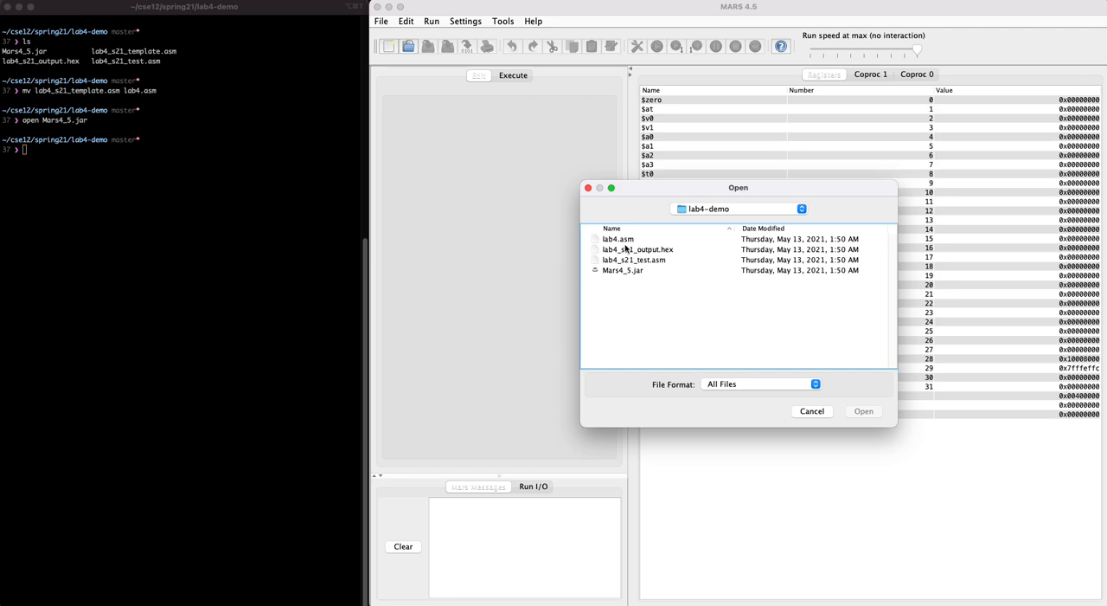
mouse_move(631, 281)
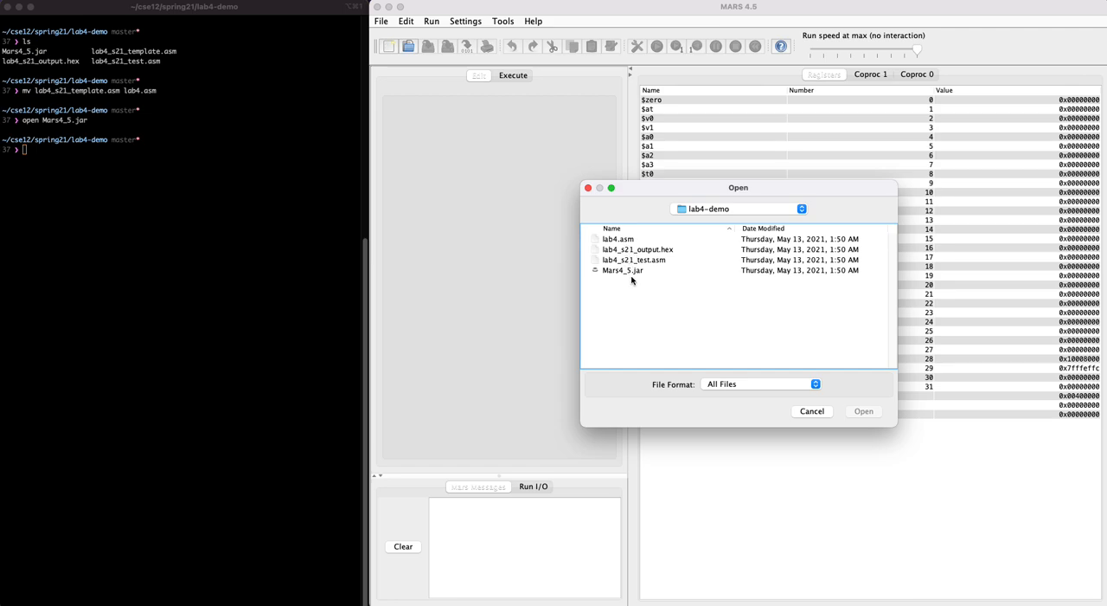
double_click(633, 259)
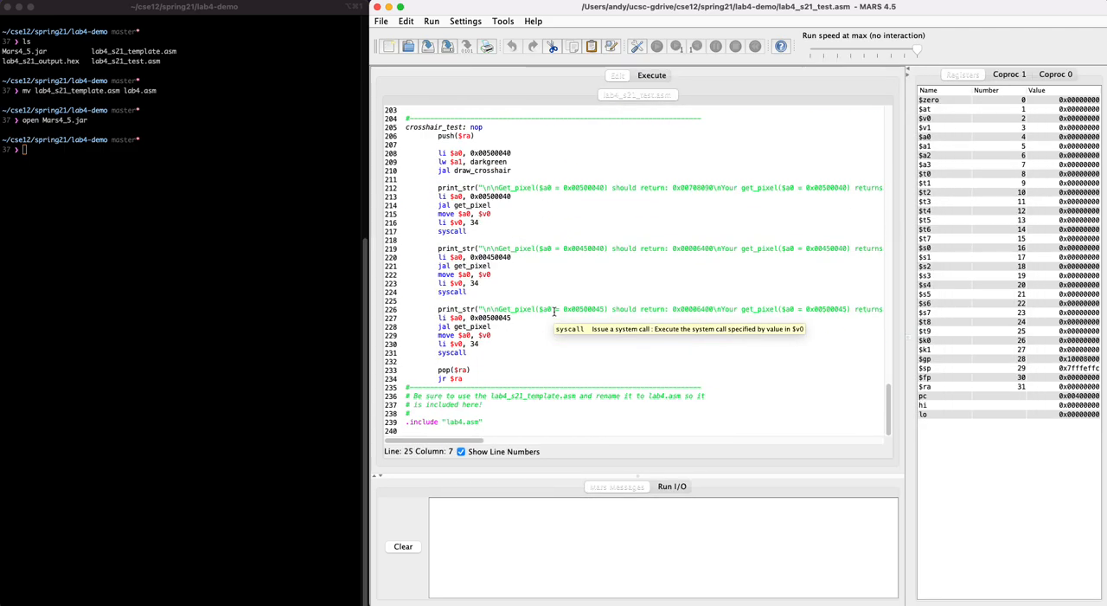
Step: Scroll through the lab4_s21_test.asm source, then bring up the Tools menu
scroll(up, 3)
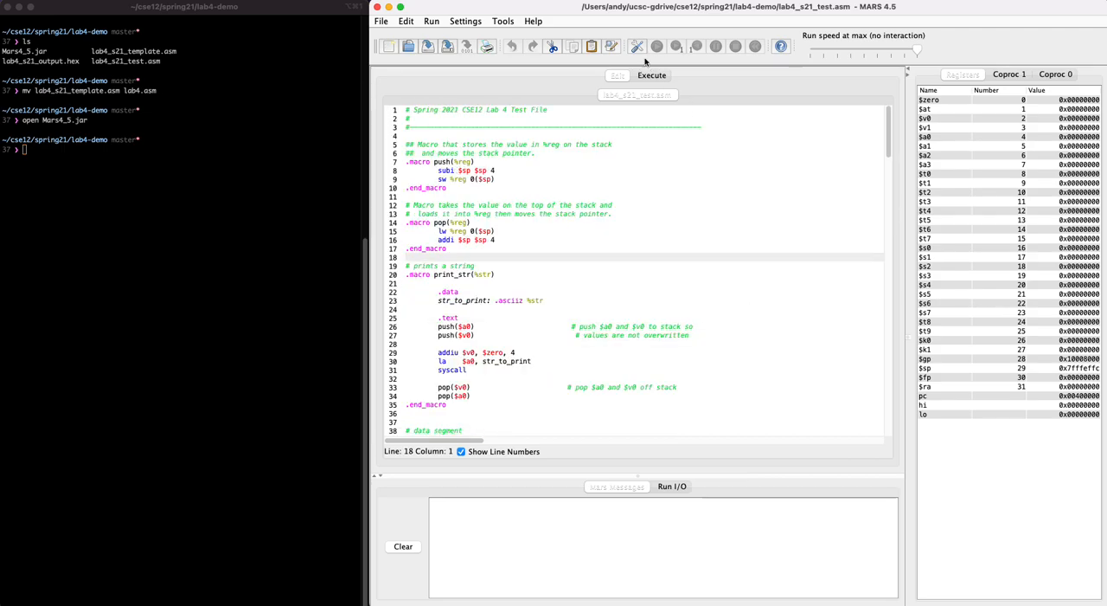
scroll(down, 3)
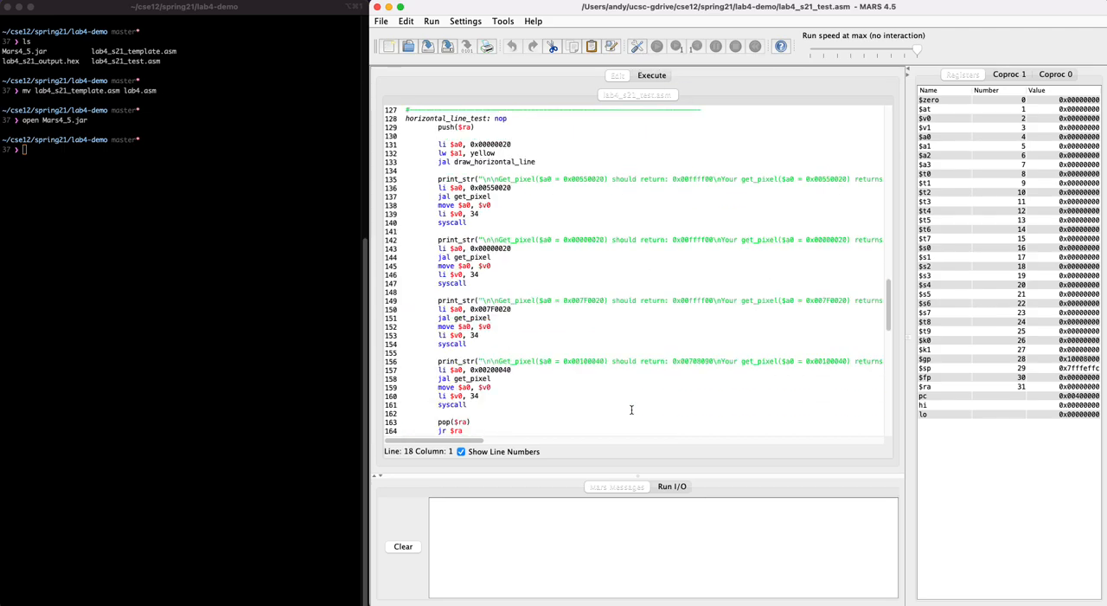
scroll(down, 3)
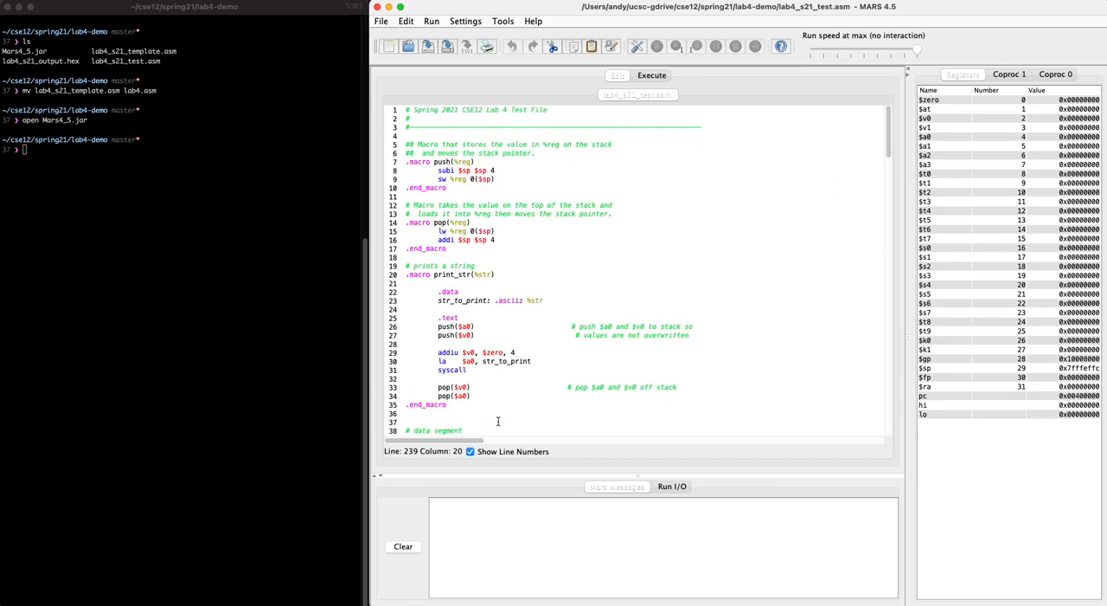
click(461, 317)
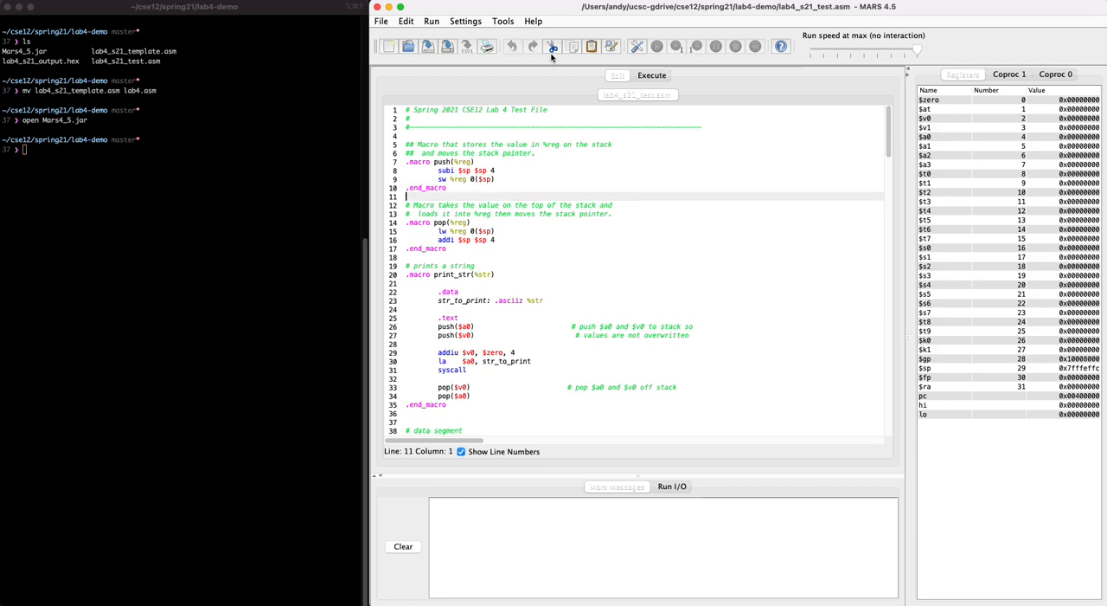
click(502, 21)
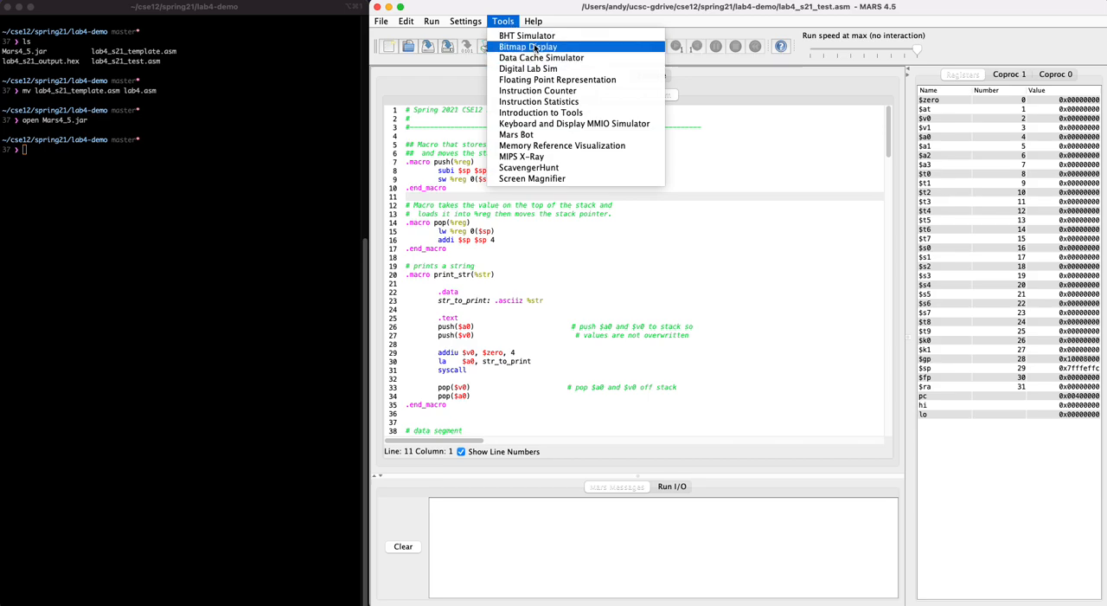
Step: Start the Bitmap Display at base address 0xffff0000 (memory map) with 128×128 display size
click(529, 47)
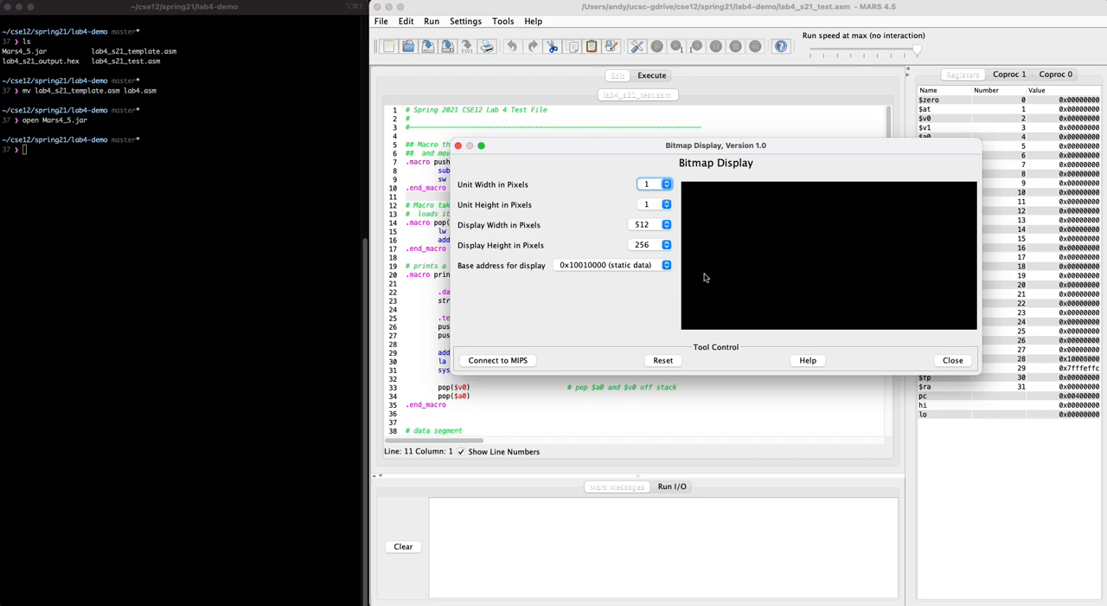
mouse_move(690, 269)
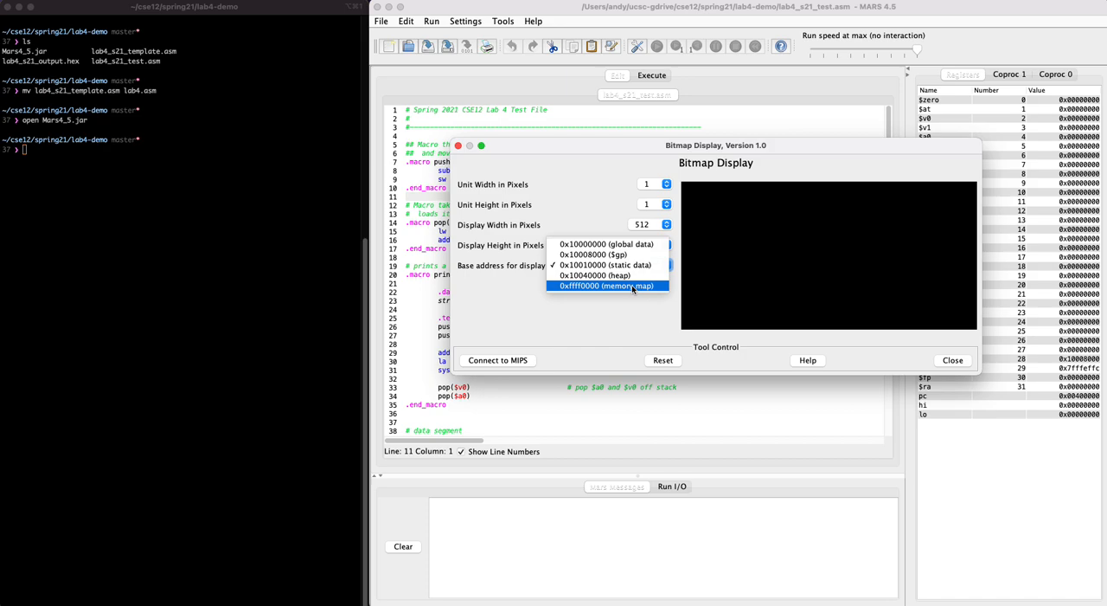
click(606, 285)
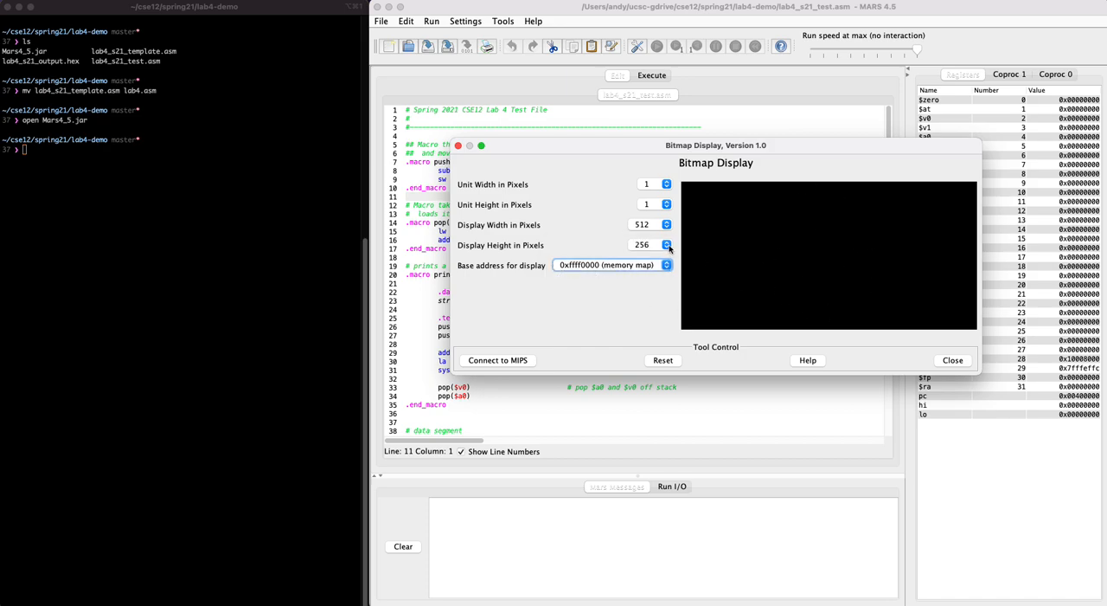
click(666, 245)
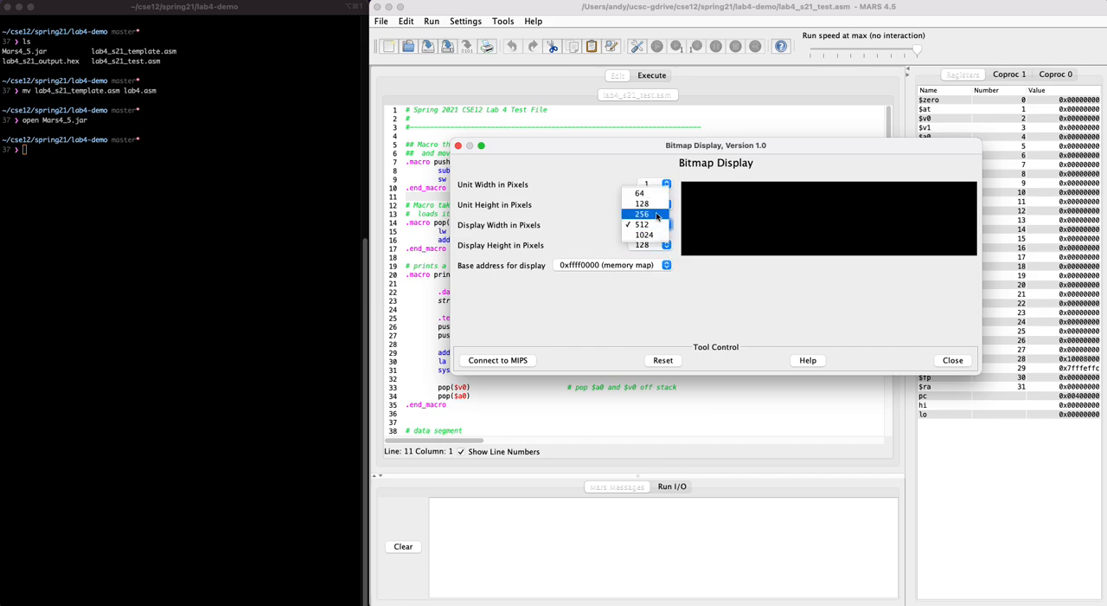
click(642, 214)
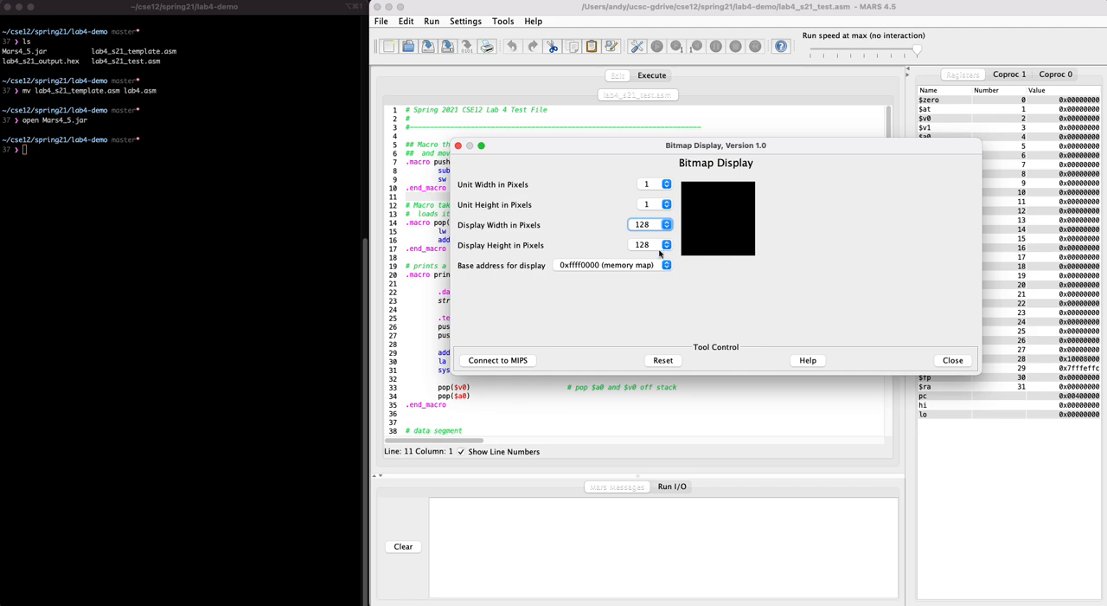
mouse_move(705, 256)
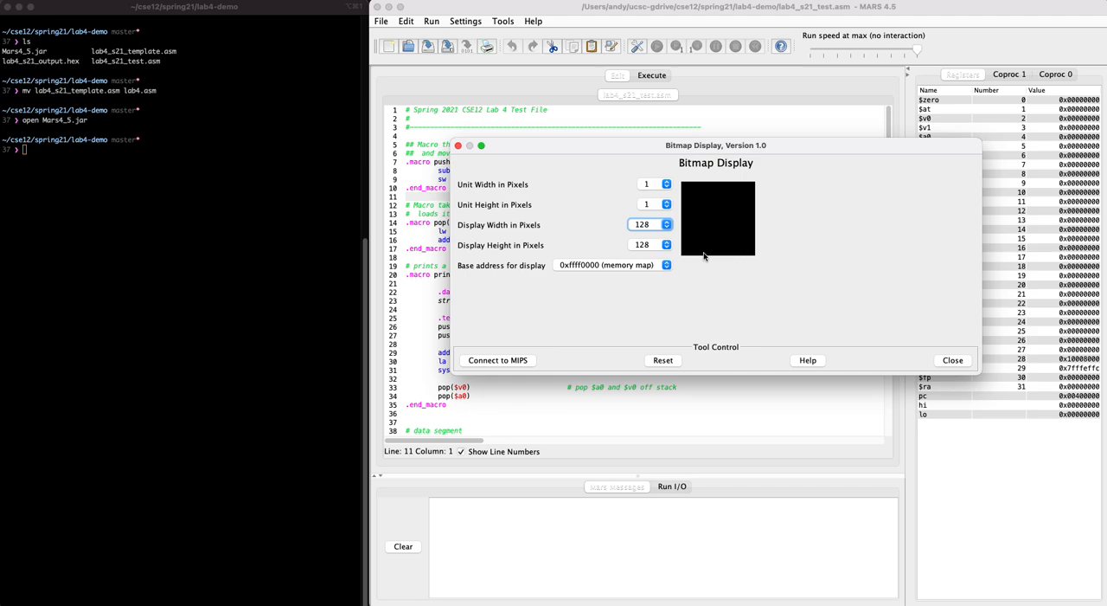
mouse_move(681, 259)
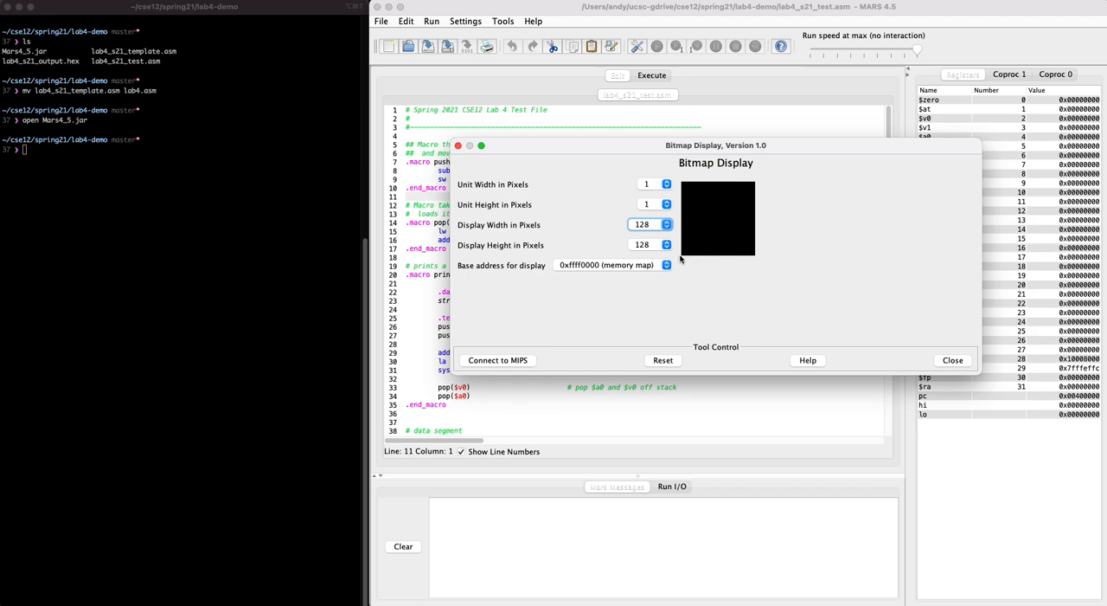
mouse_move(656, 185)
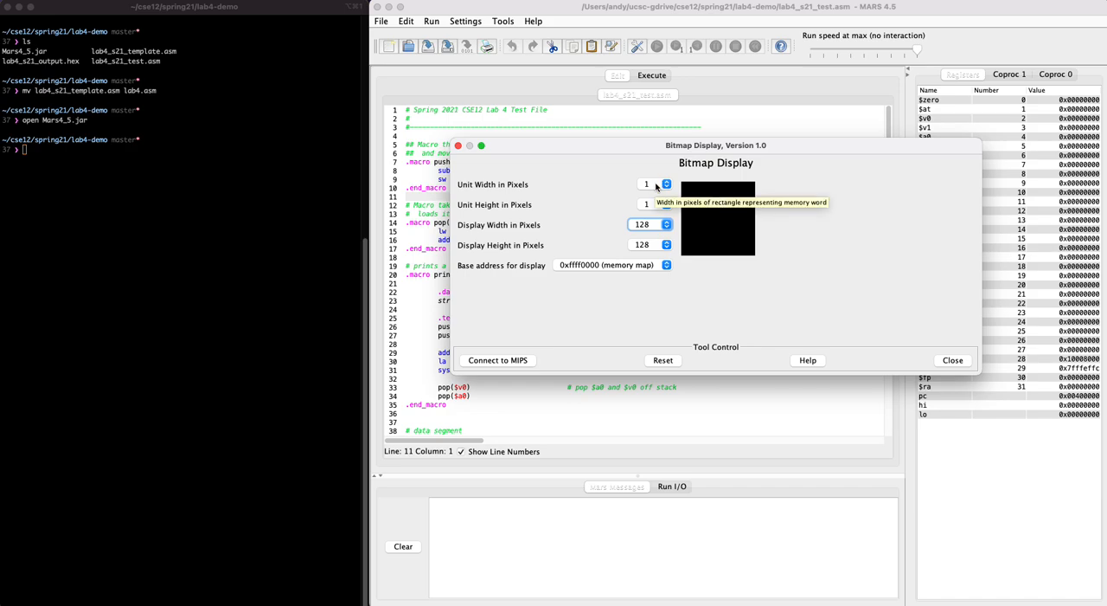
click(665, 185)
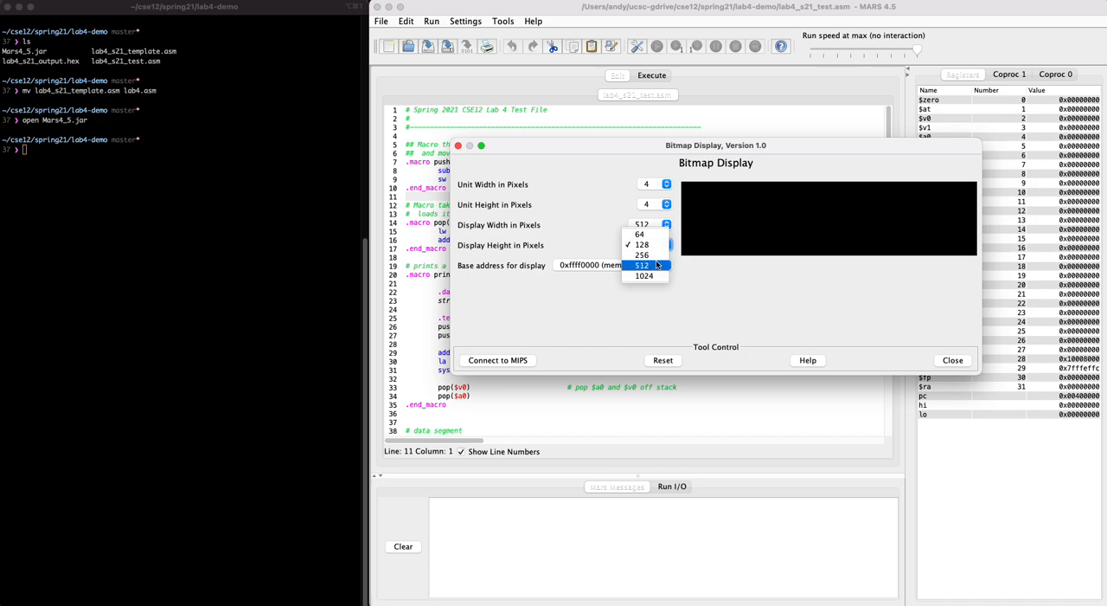
Step: Set the display height to 512 and enlarge the Bitmap Display window
click(644, 265)
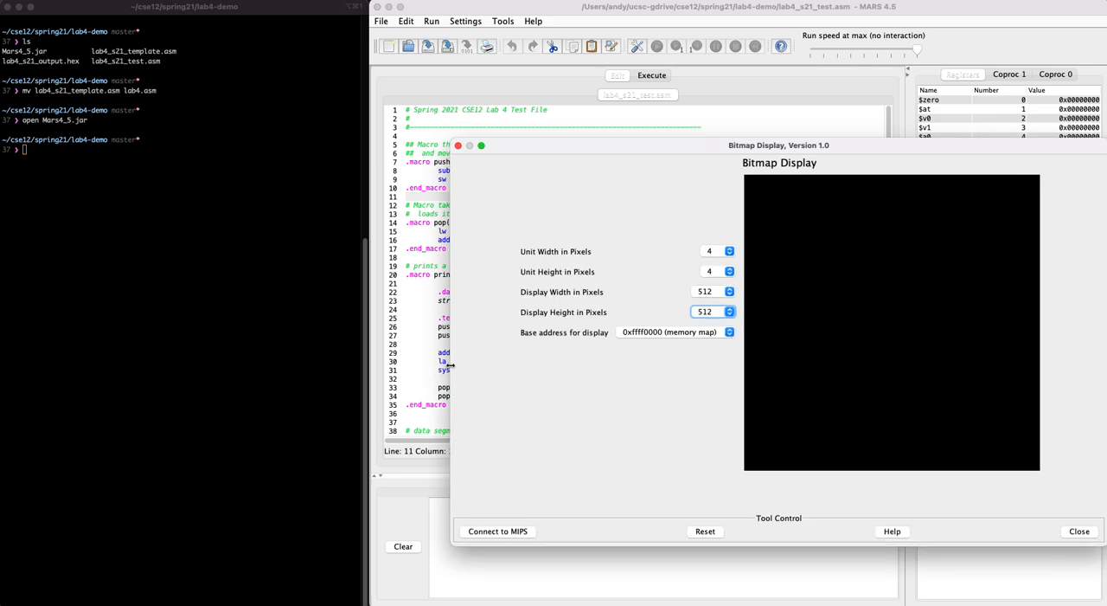
drag(780, 146, 715, 146)
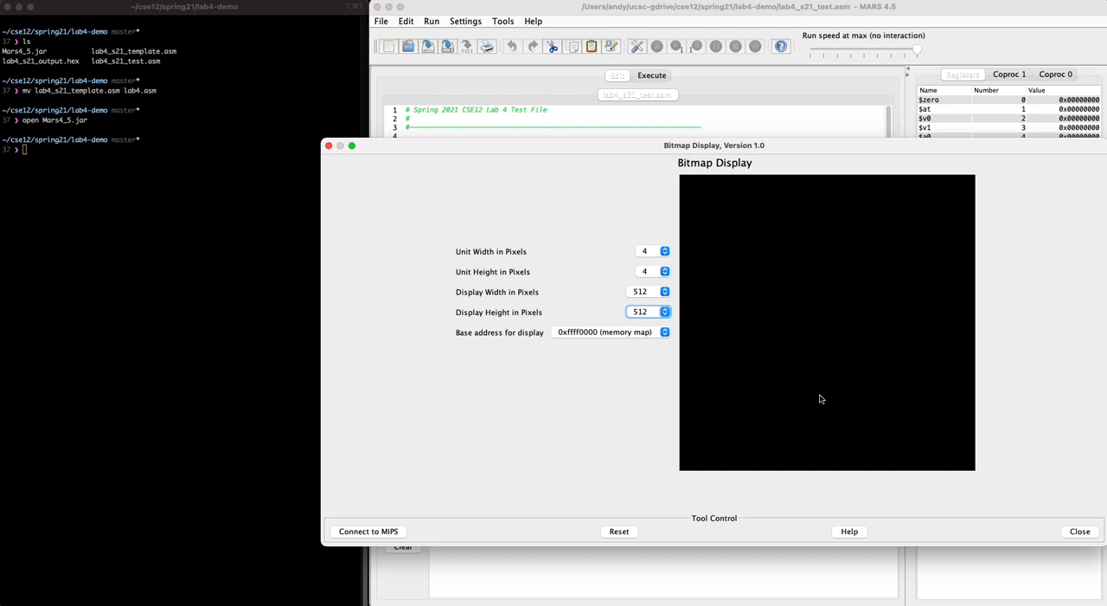
mouse_move(380, 283)
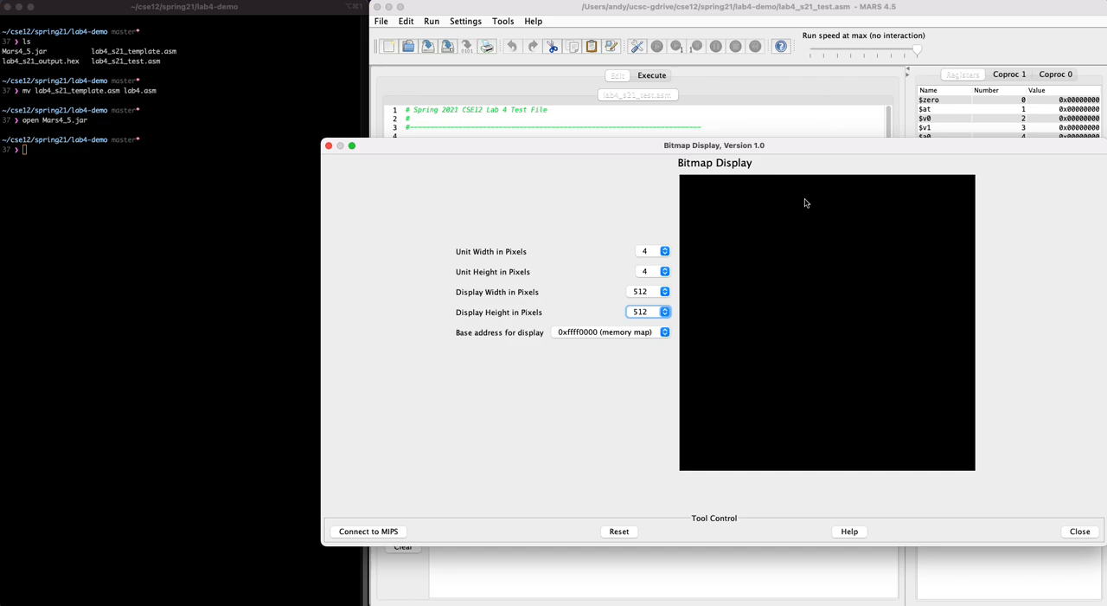
mouse_move(572, 155)
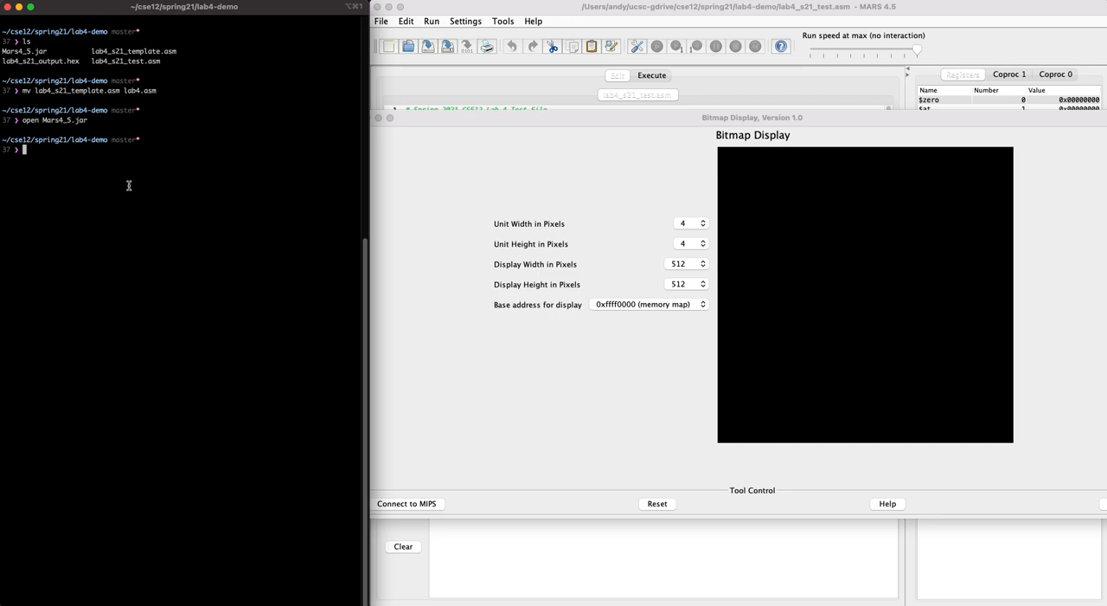
mouse_move(341, 177)
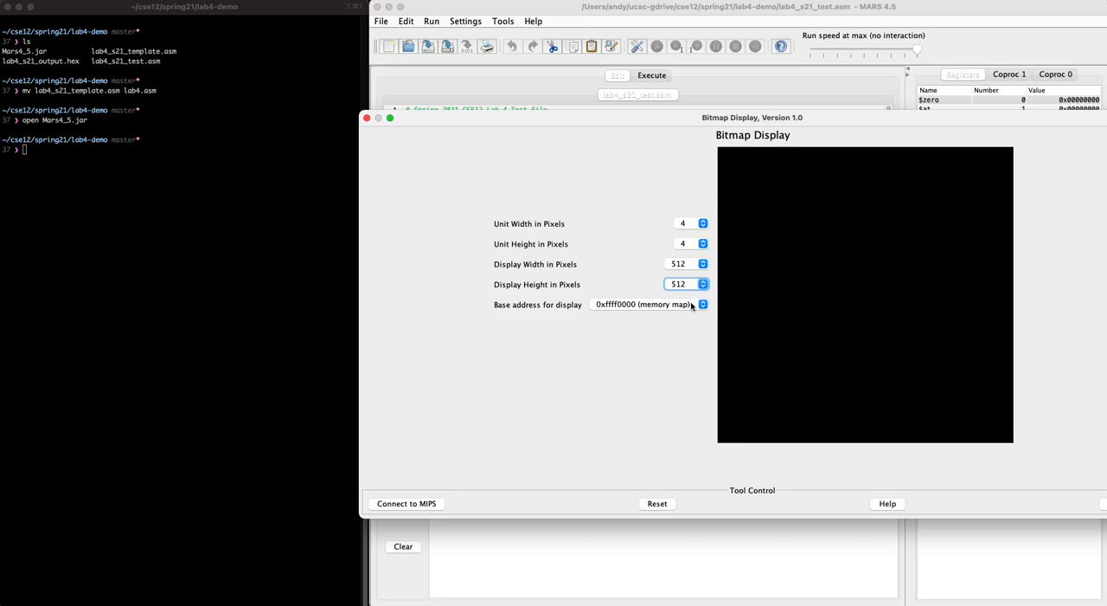
mouse_move(469, 477)
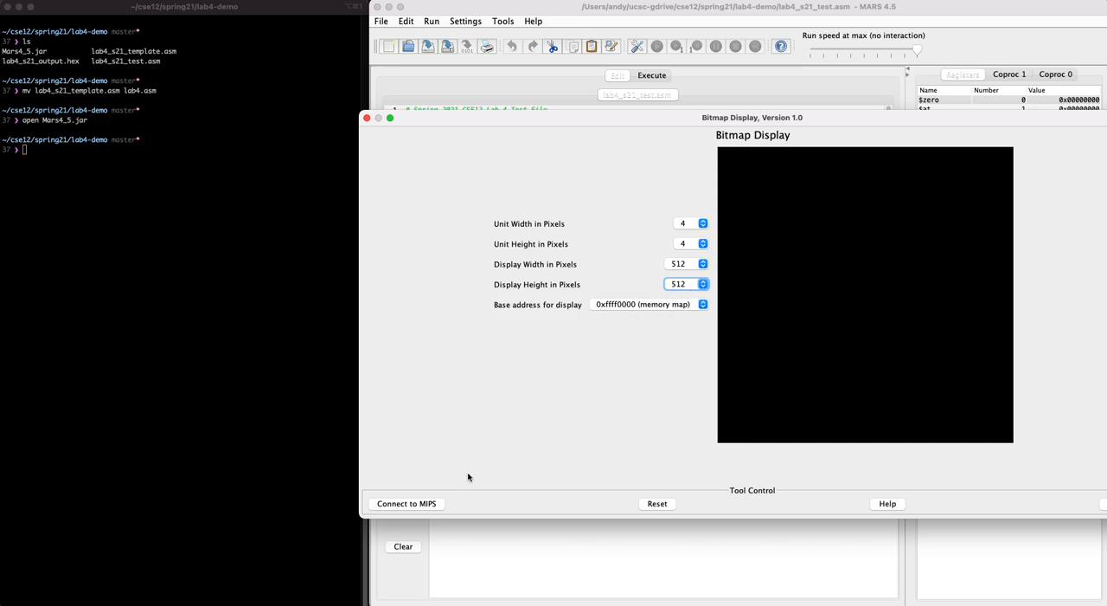
Step: Connect the Bitmap Display to MIPS and assemble lab4_s21_test.asm
click(406, 503)
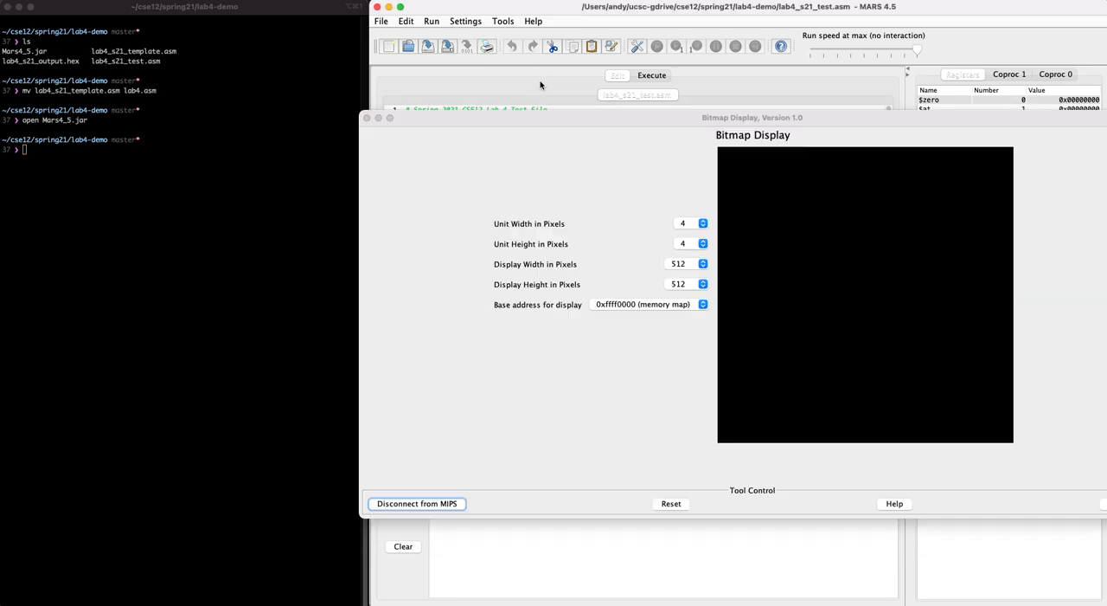
click(638, 45)
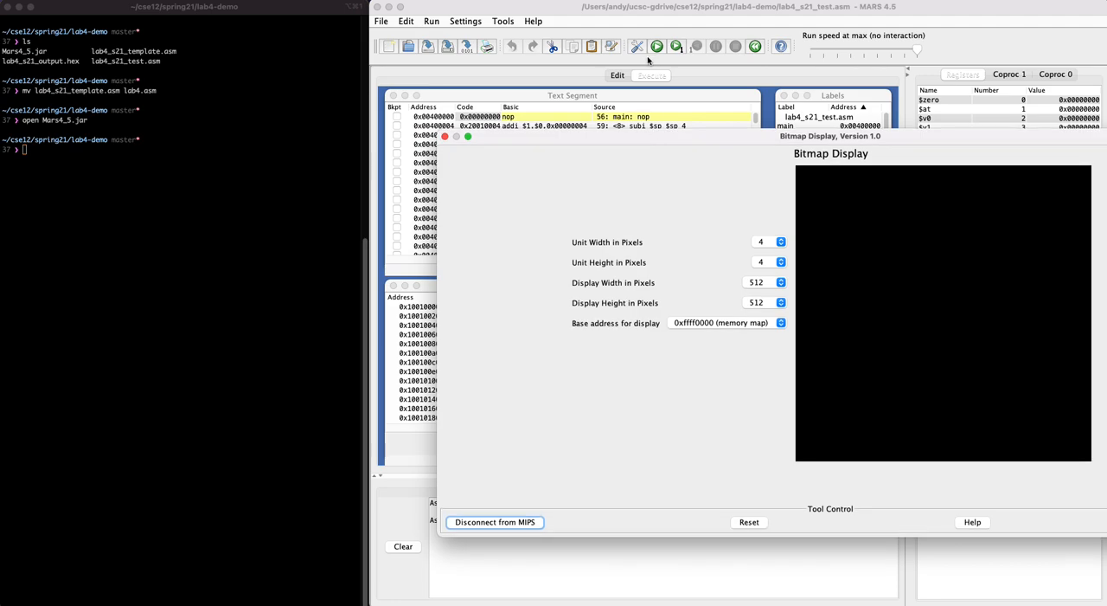
Step: Run the assembled test and inspect the expected get_pixel value in Mars Messages
click(657, 46)
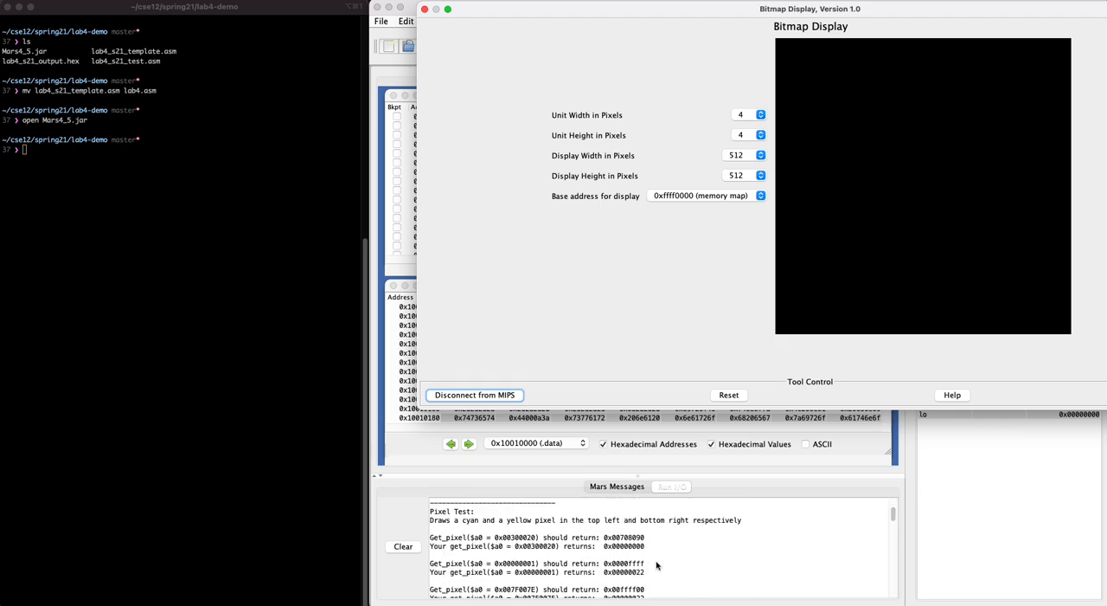
double_click(619, 537)
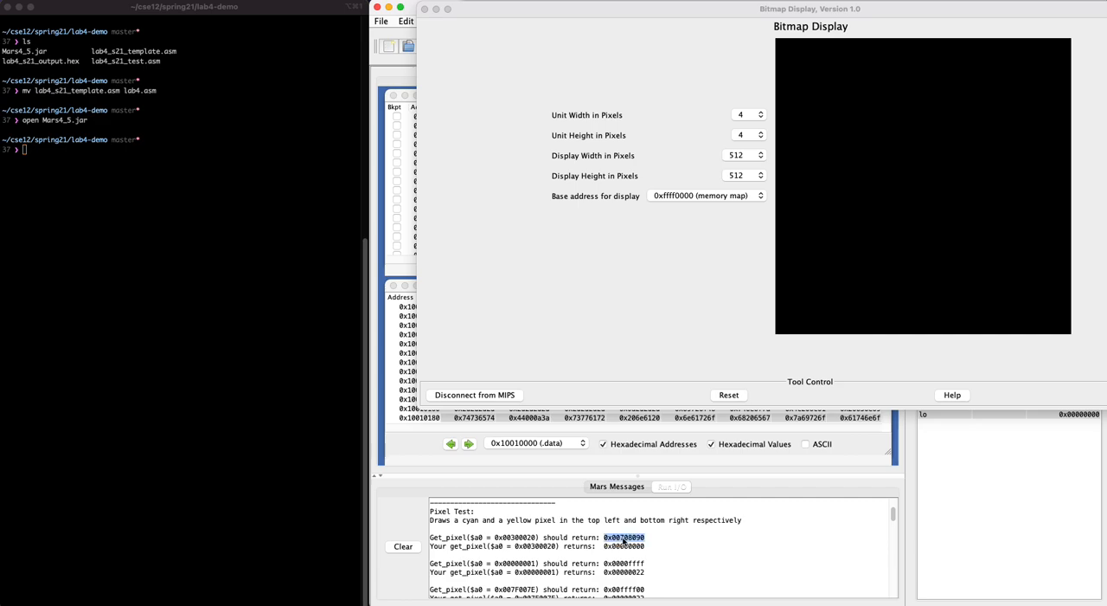
scroll(down, 3)
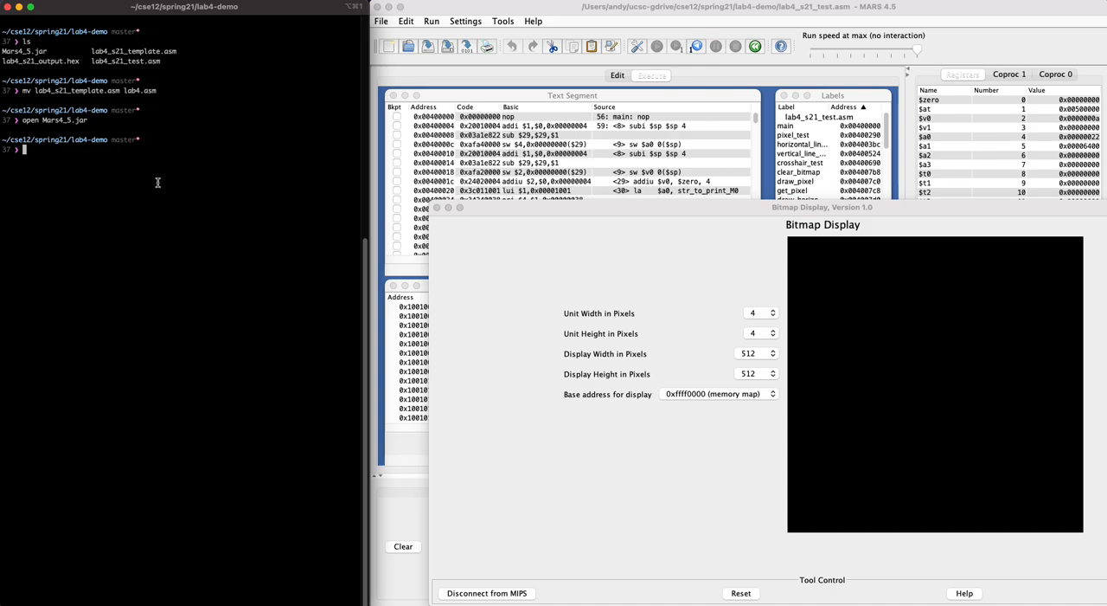
Step: Trash lab4.asm and copy ../lab4/lab4.asm into the lab4-demo folder
text(r)
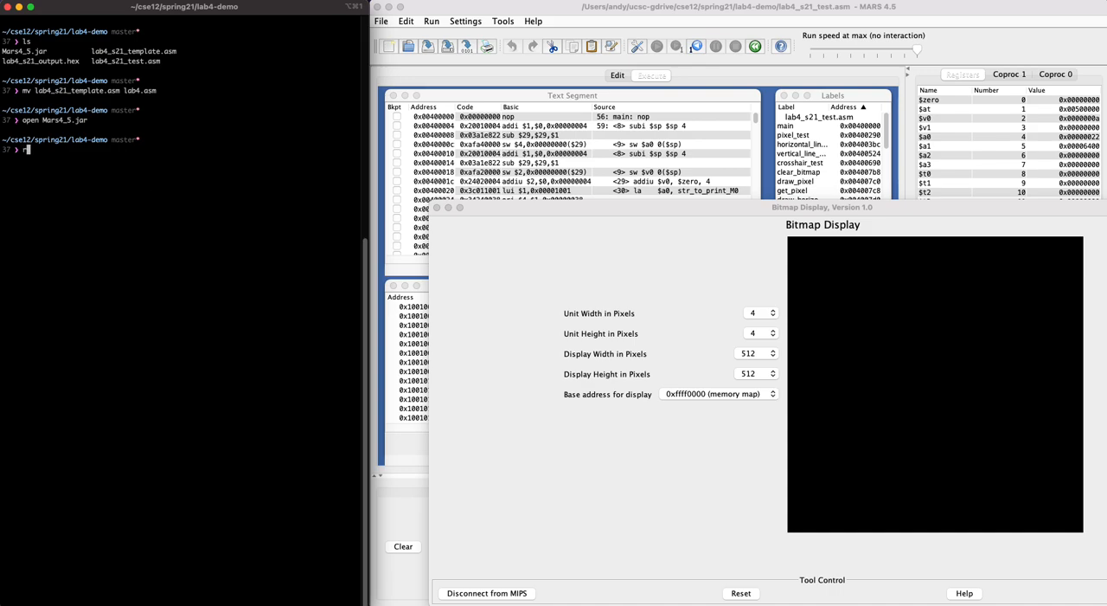
text(mv)
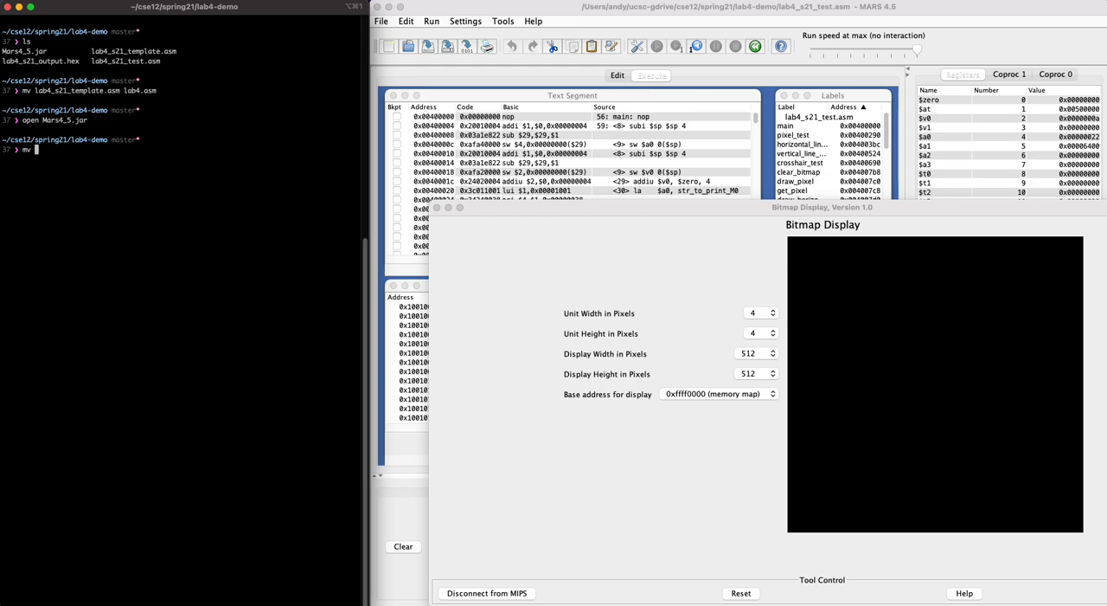
text(trash lab4.as)
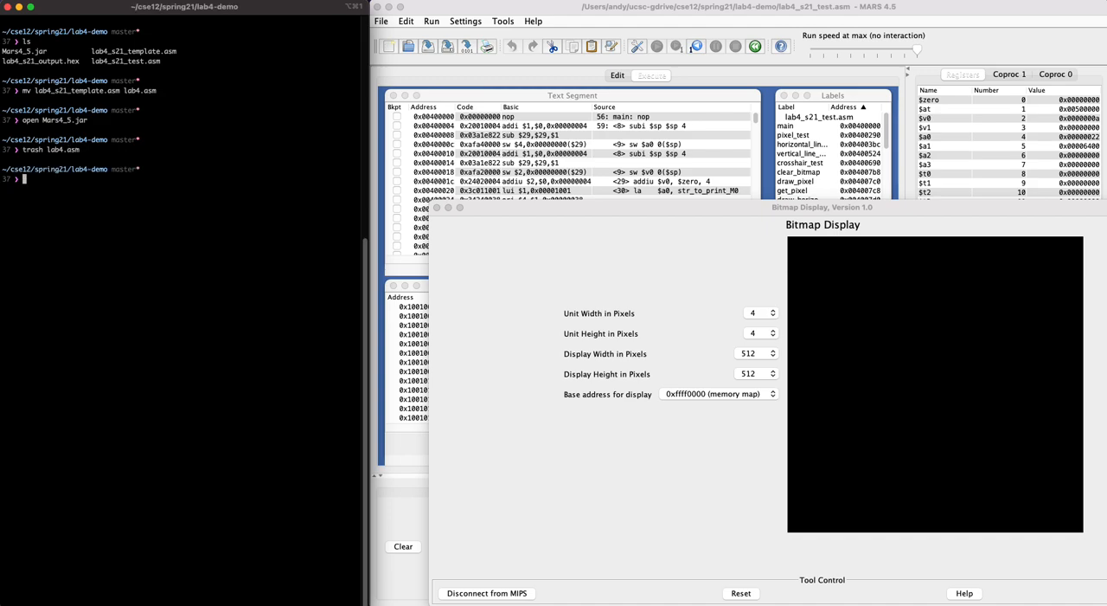
text(vp)
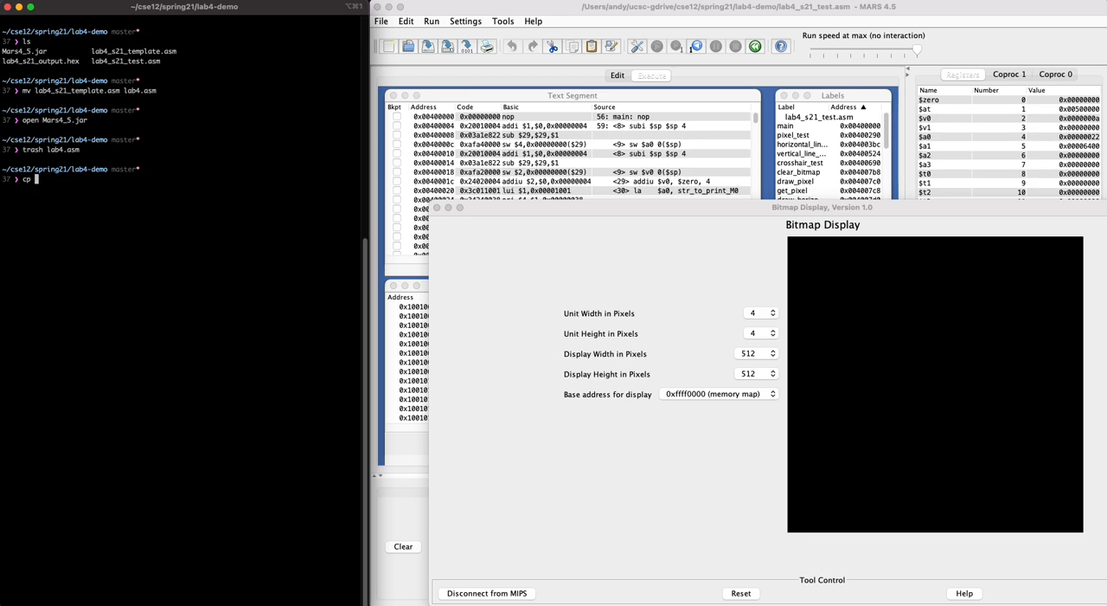
text(../lab4.a)
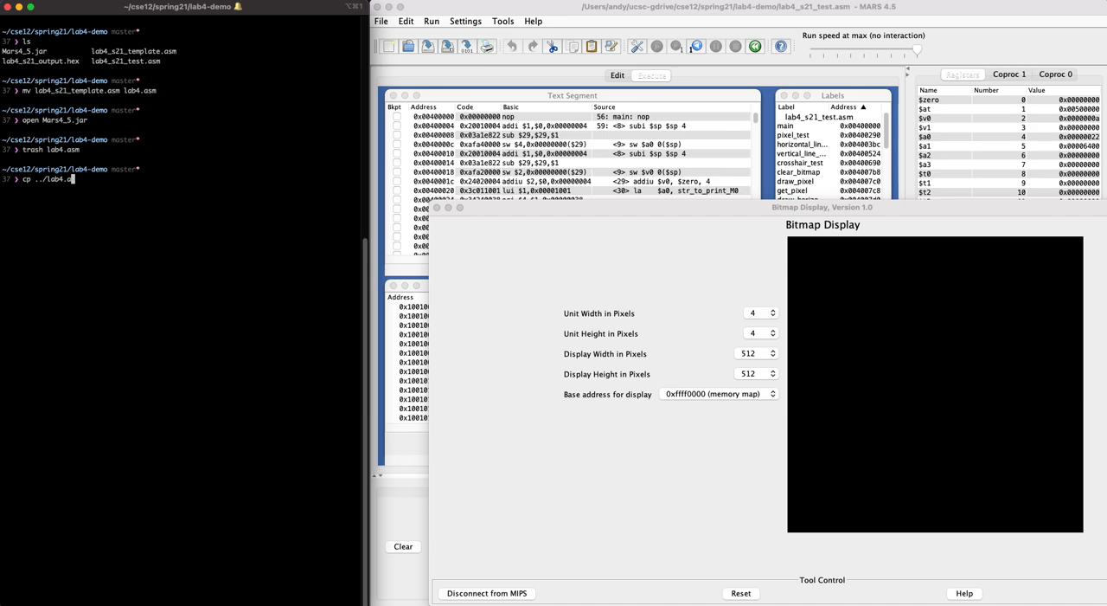
key(backspace)
text(/lab4)
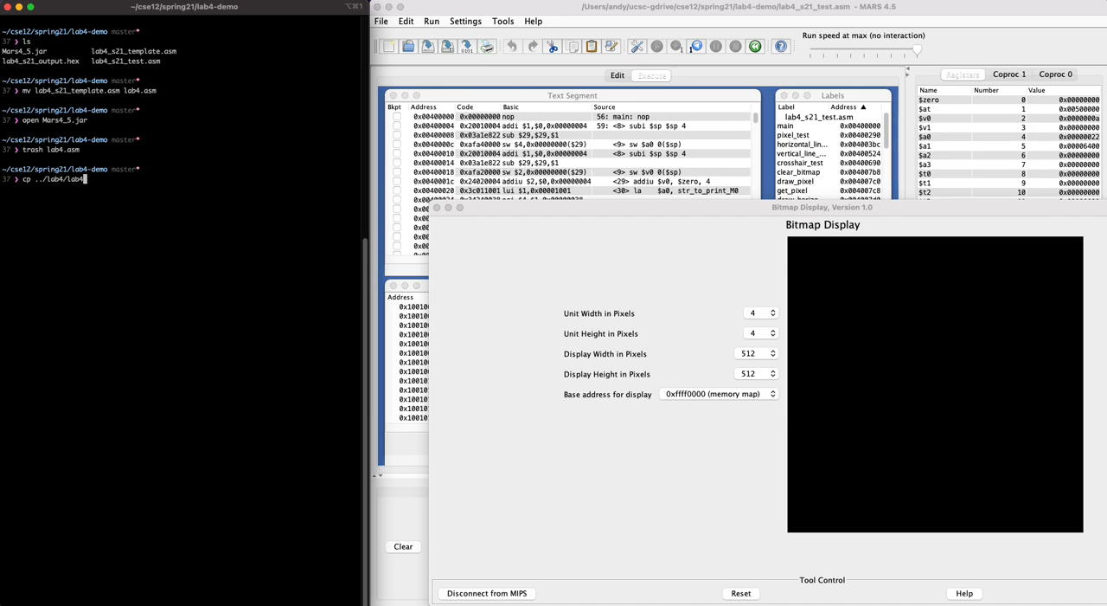
text(.asm .)
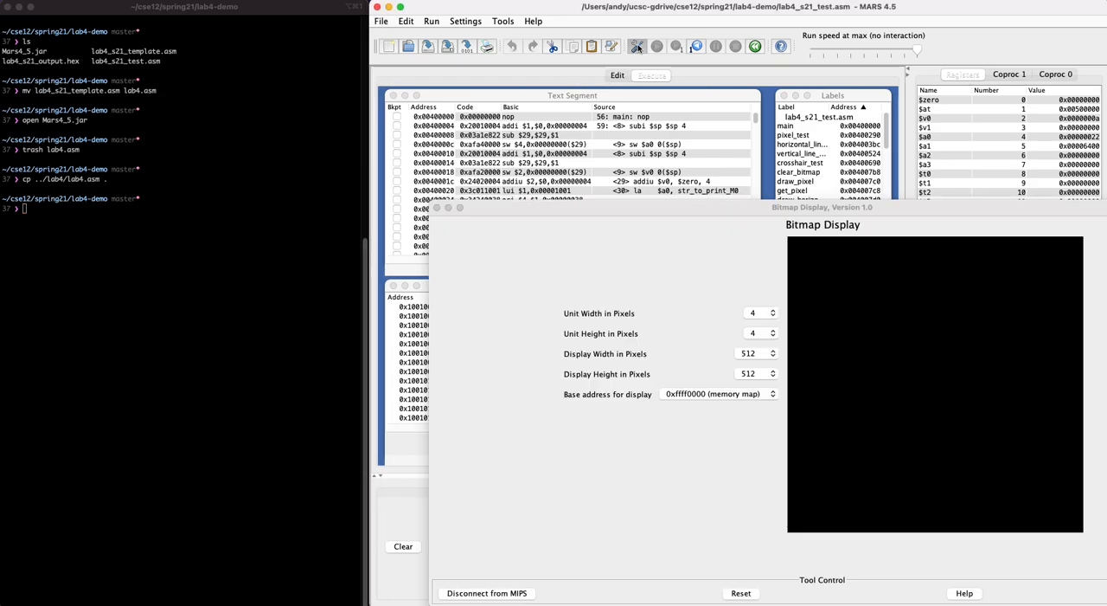
Step: Reassemble and run the test so the Bitmap Display draws the colored crosshair on gray
click(658, 46)
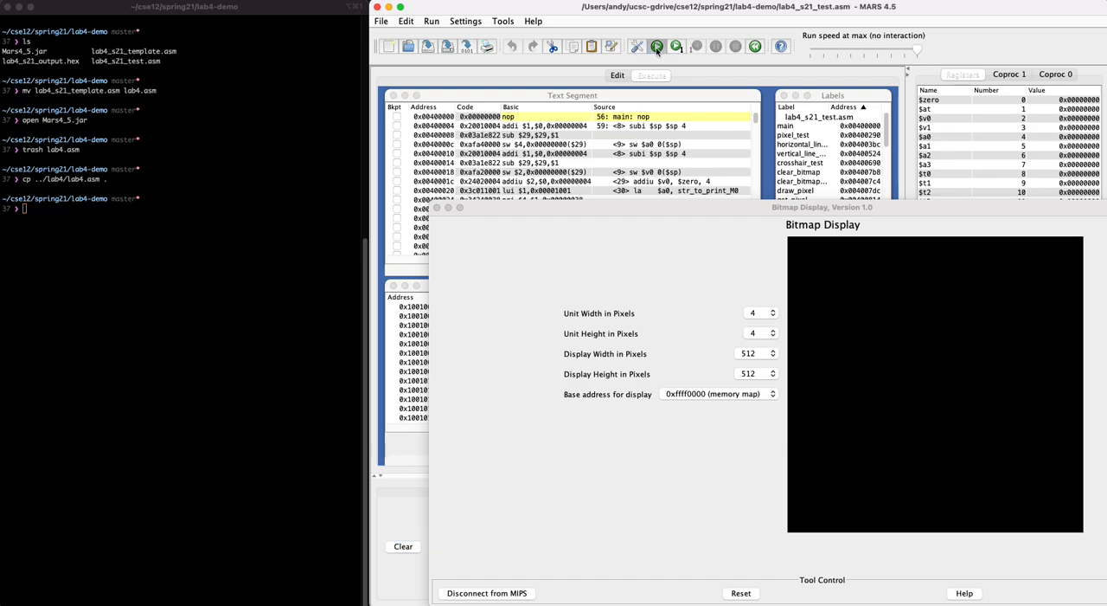
click(657, 46)
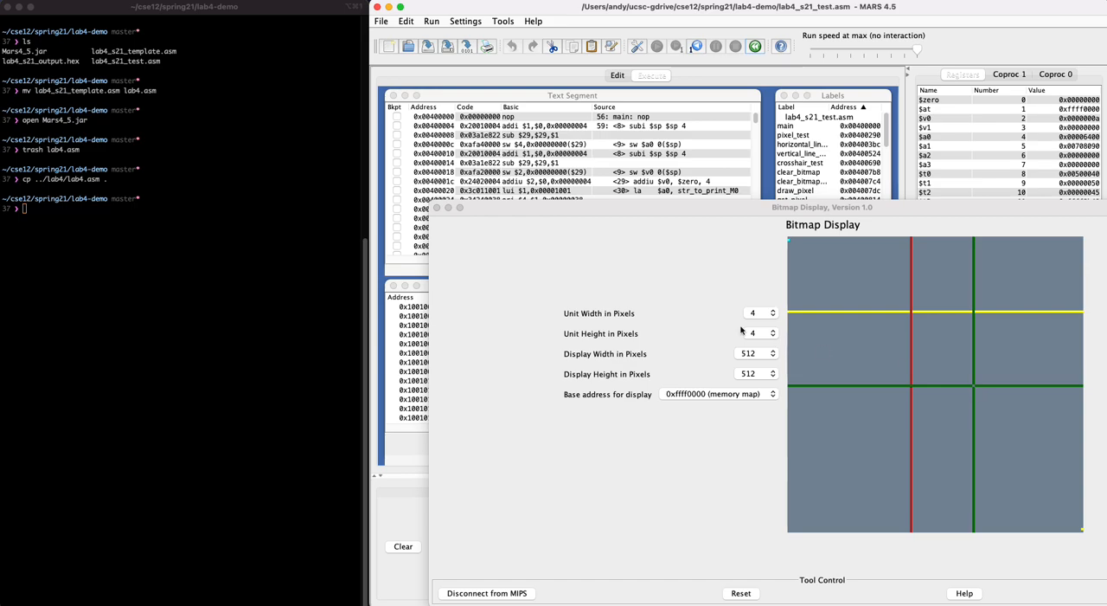
mouse_move(975, 386)
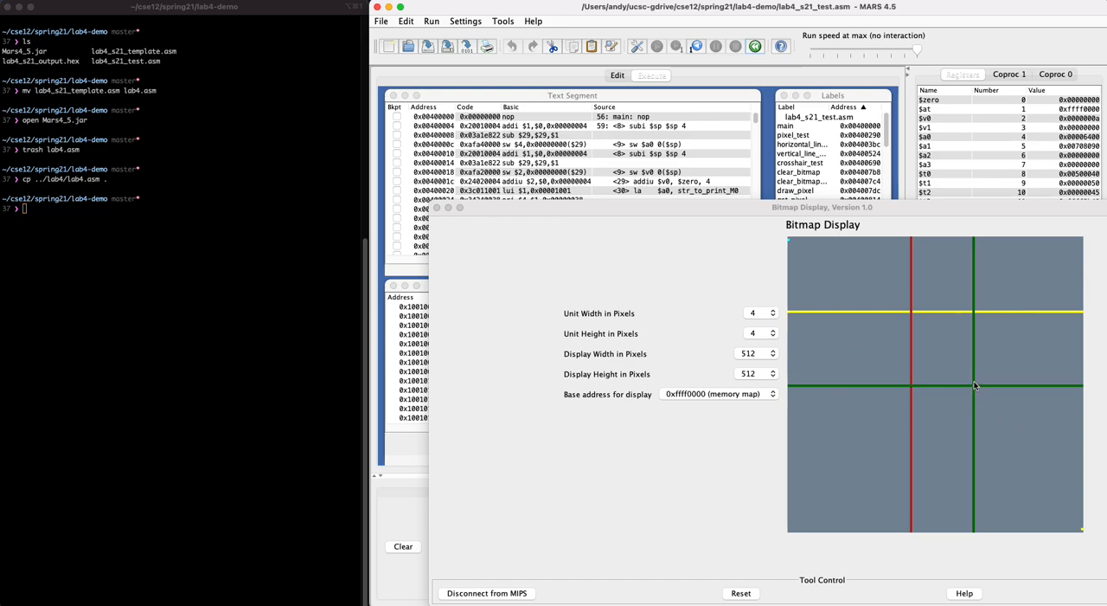
mouse_move(836, 314)
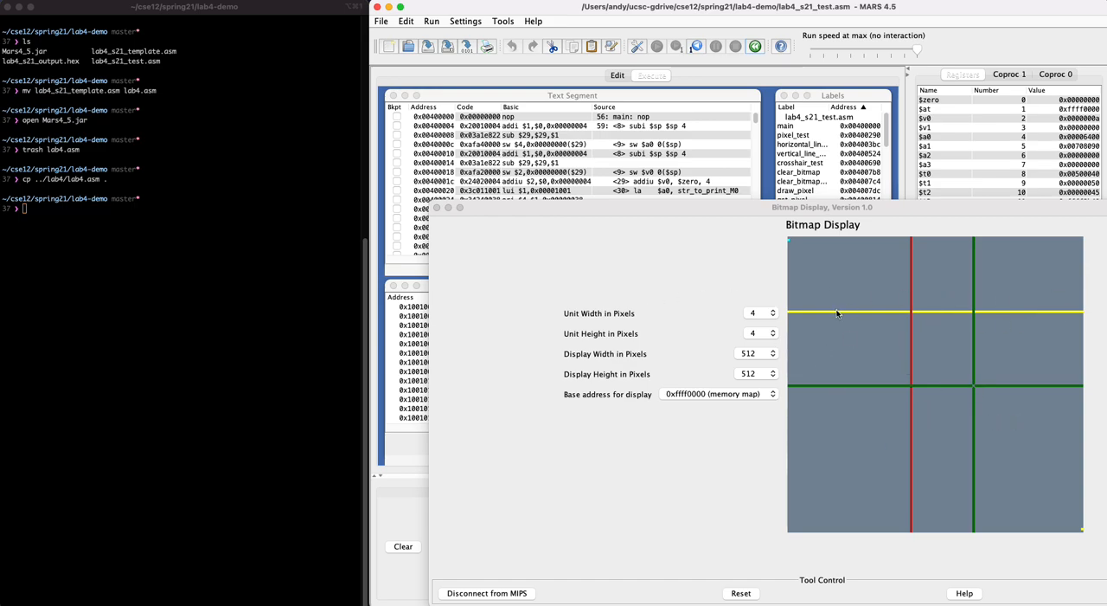
mouse_move(976, 391)
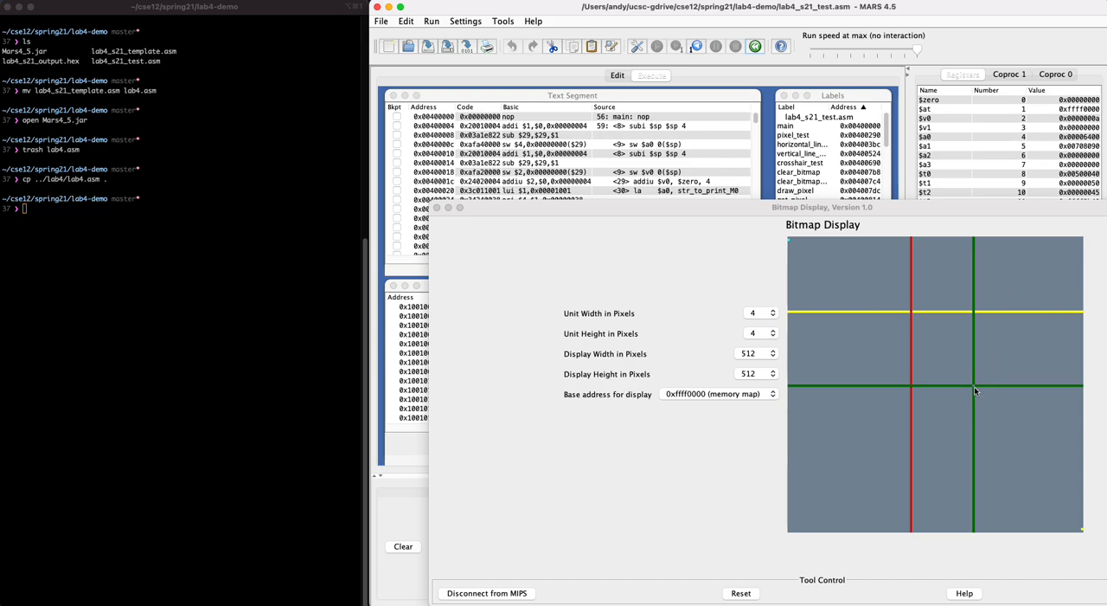
mouse_move(1029, 391)
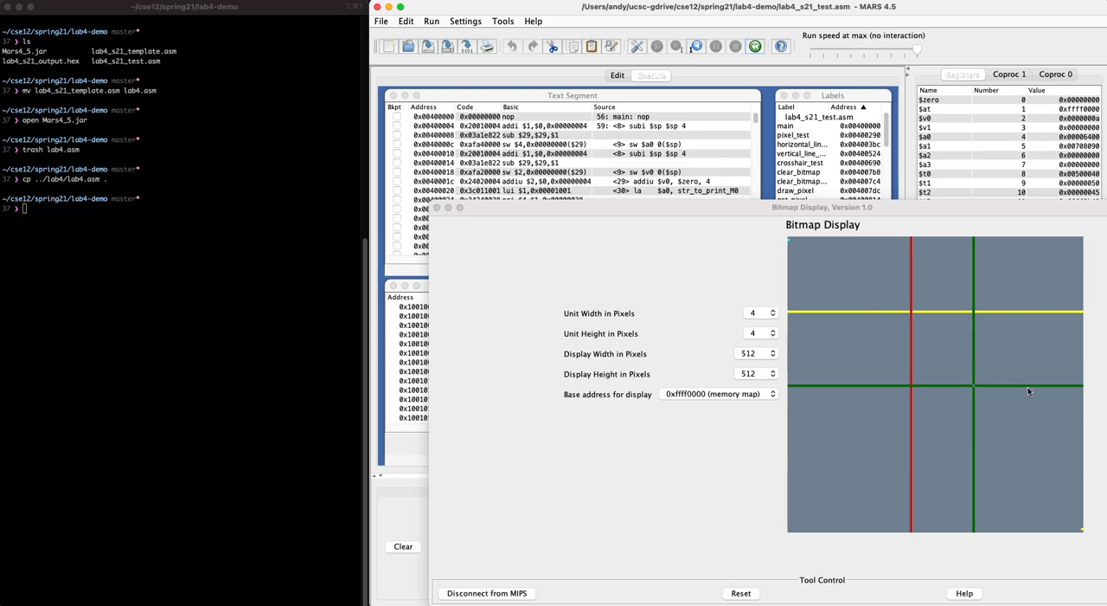
mouse_move(976, 391)
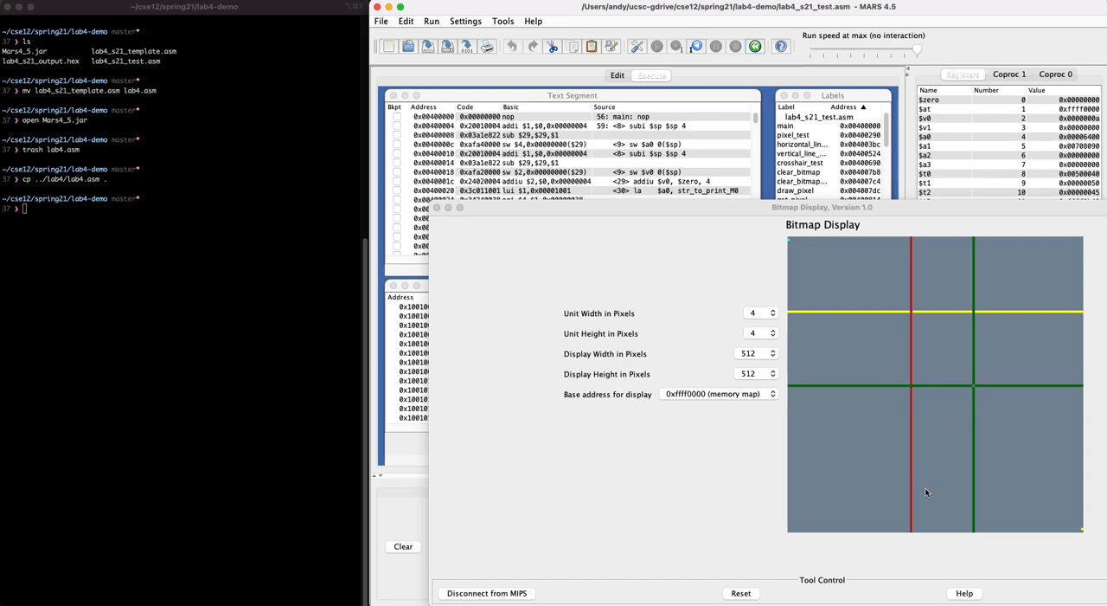
mouse_move(749, 487)
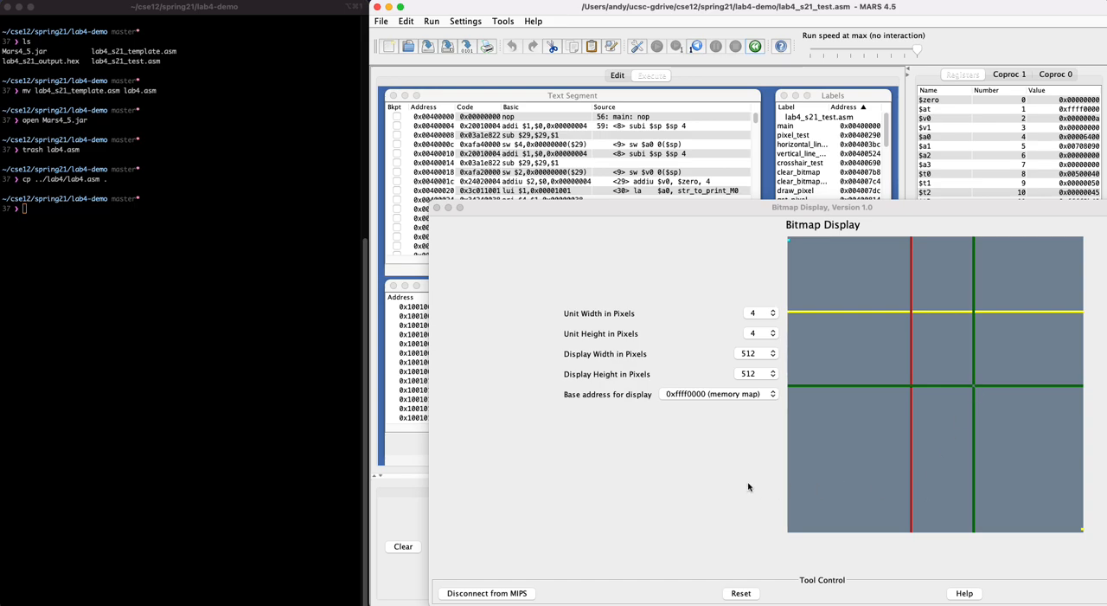